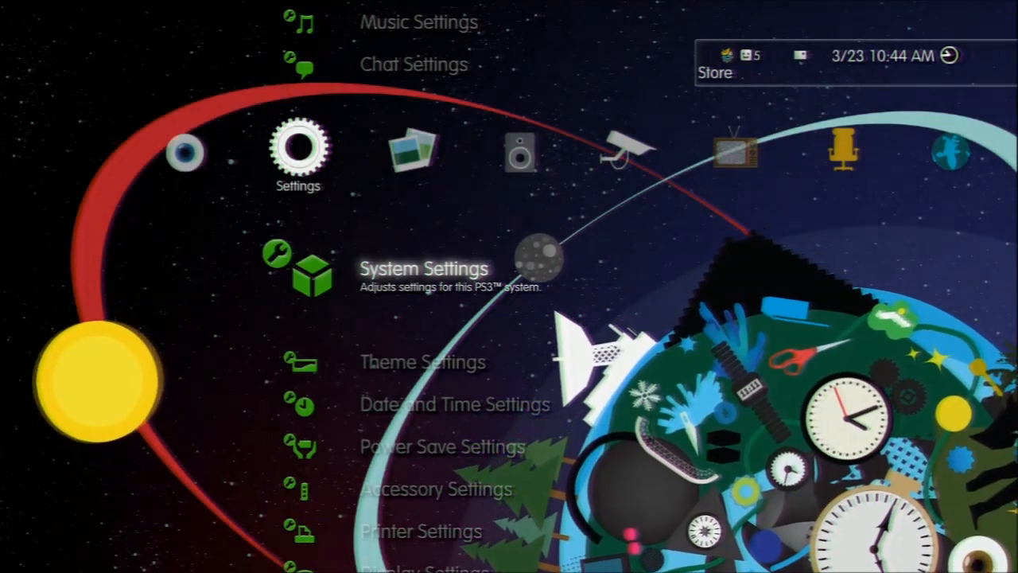
pyautogui.scroll(3)
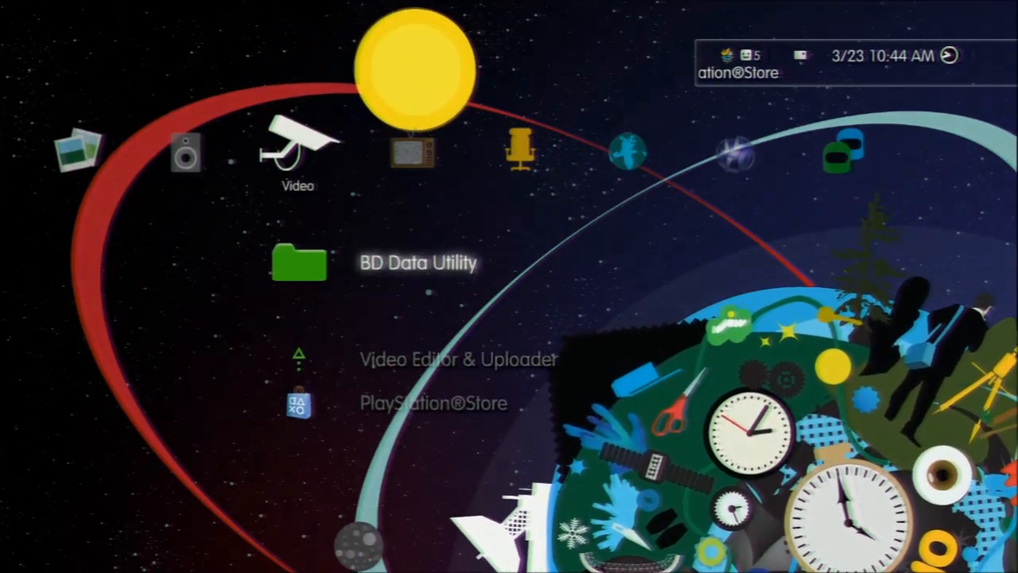
pyautogui.hscroll(3)
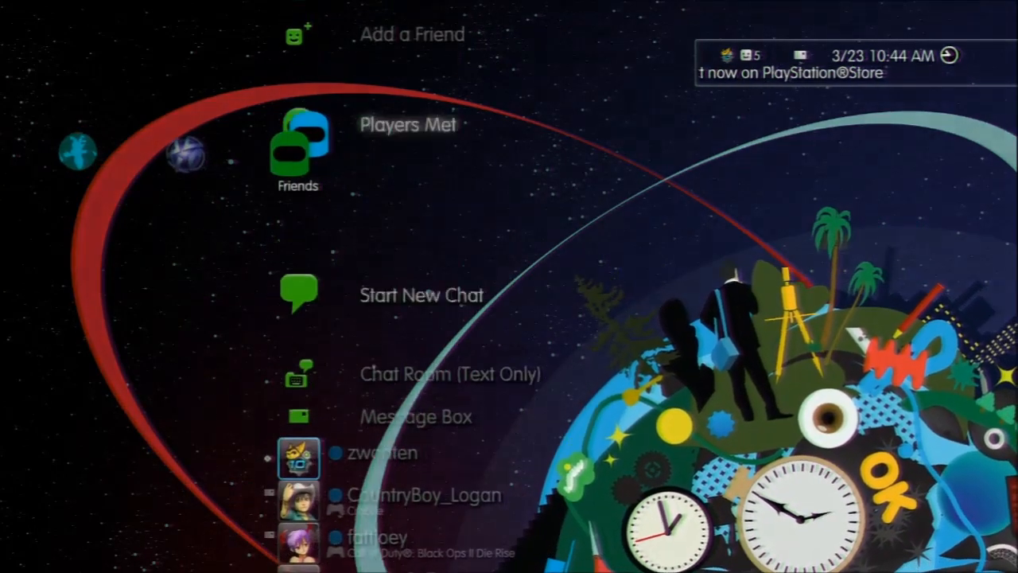
pyautogui.hscroll(-3)
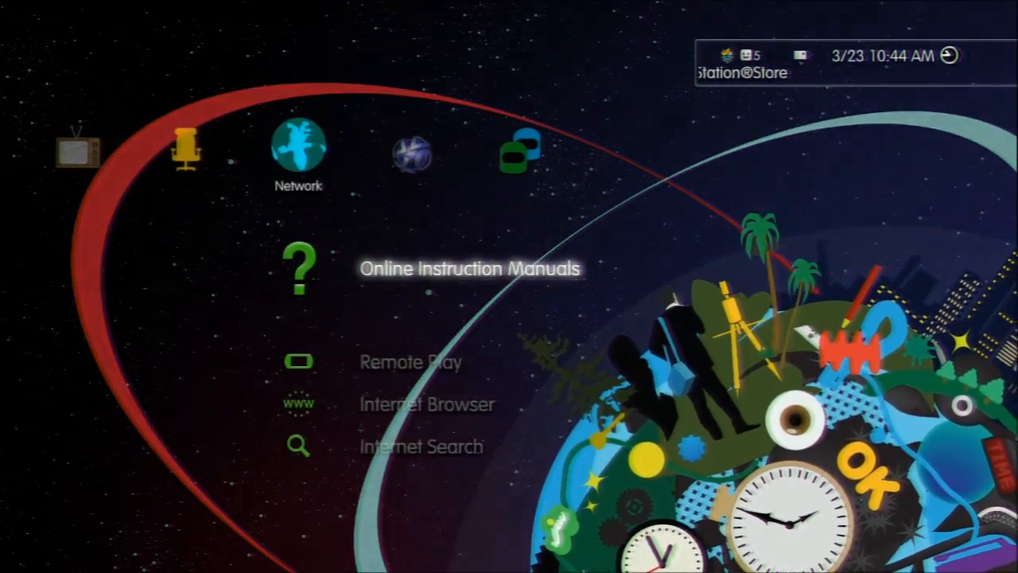
pyautogui.hscroll(-3)
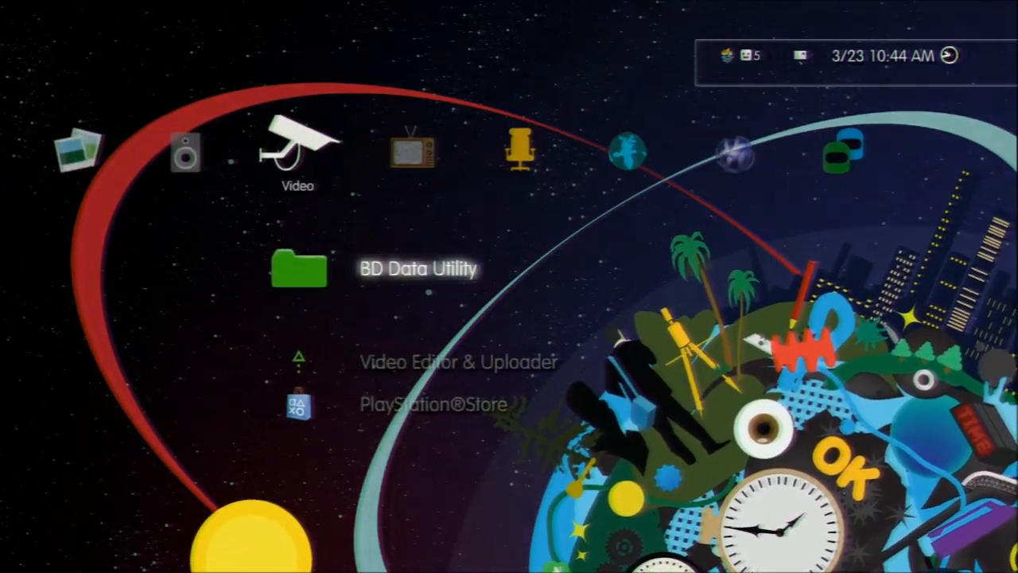
pyautogui.hscroll(-3)
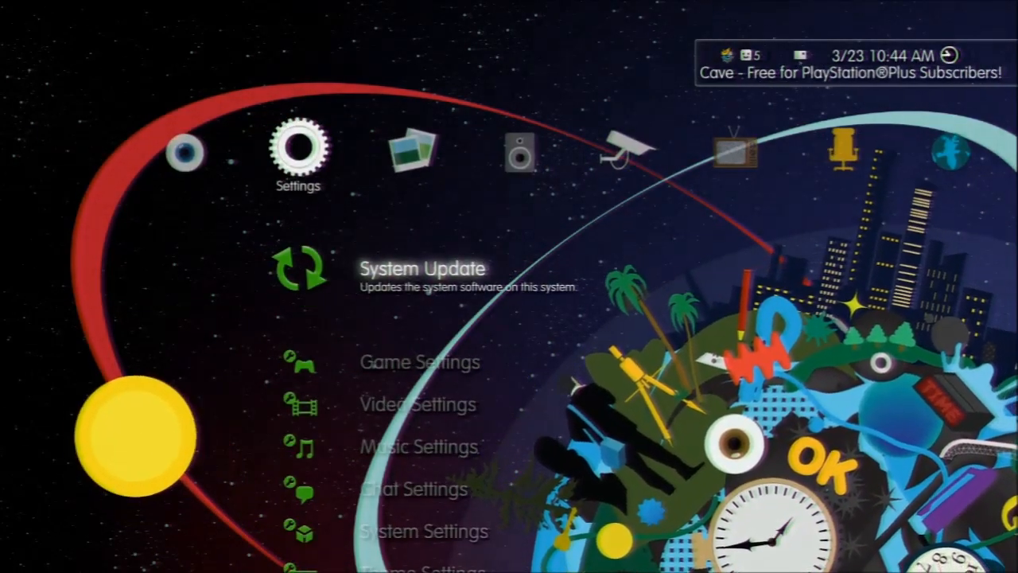
pyautogui.hscroll(-3)
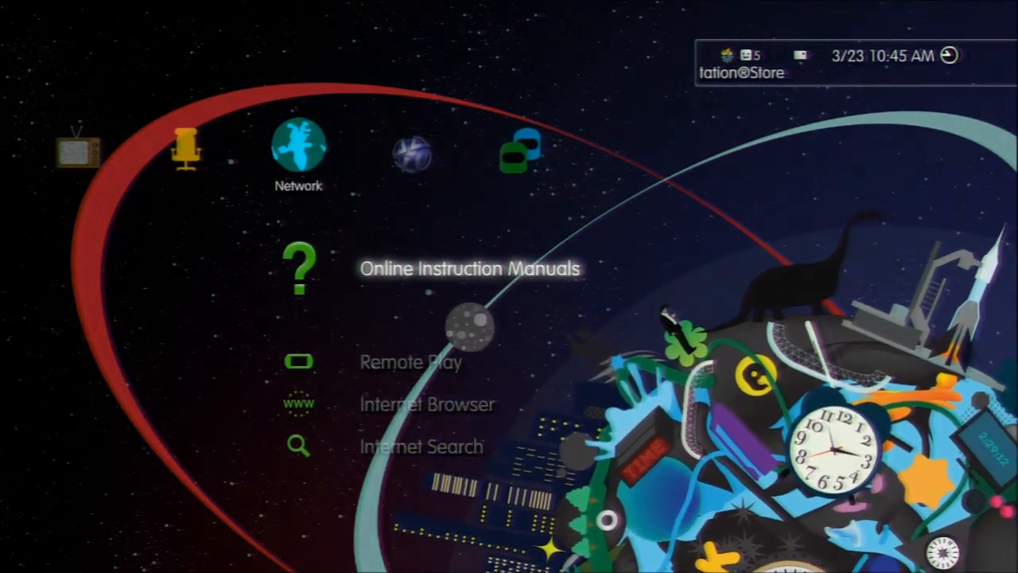
pyautogui.hscroll(3)
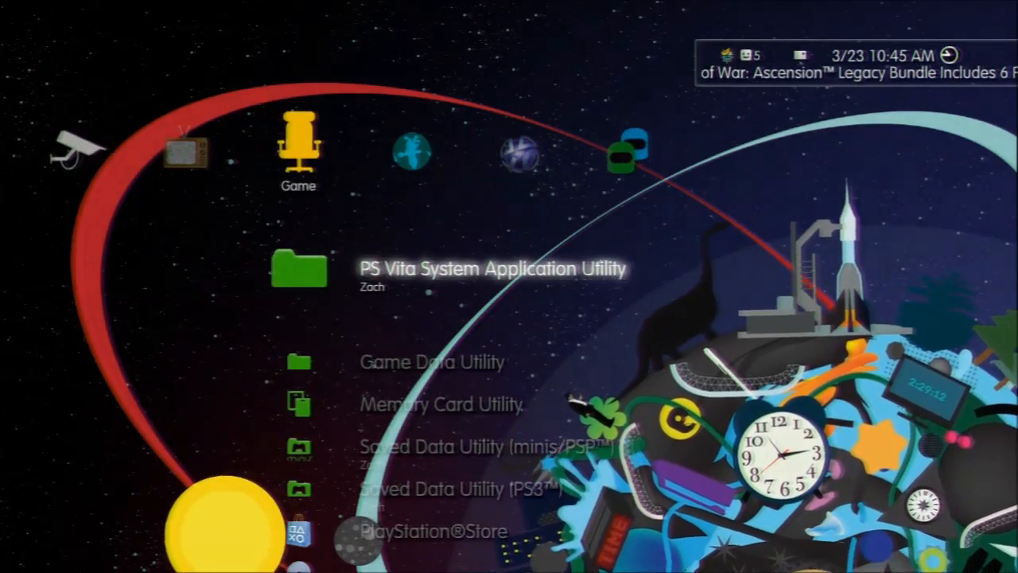
pyautogui.hscroll(-3)
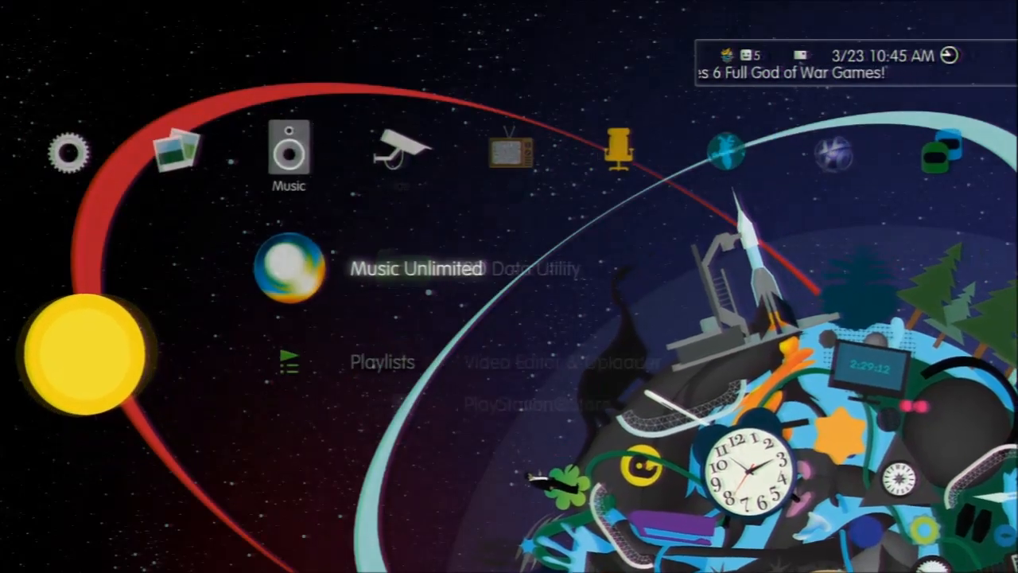
pyautogui.hscroll(-3)
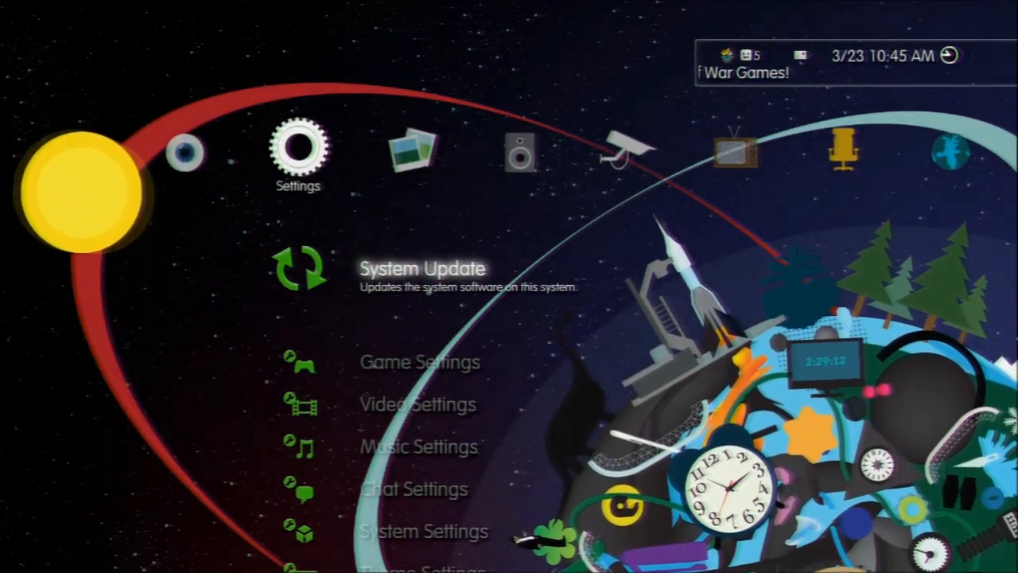